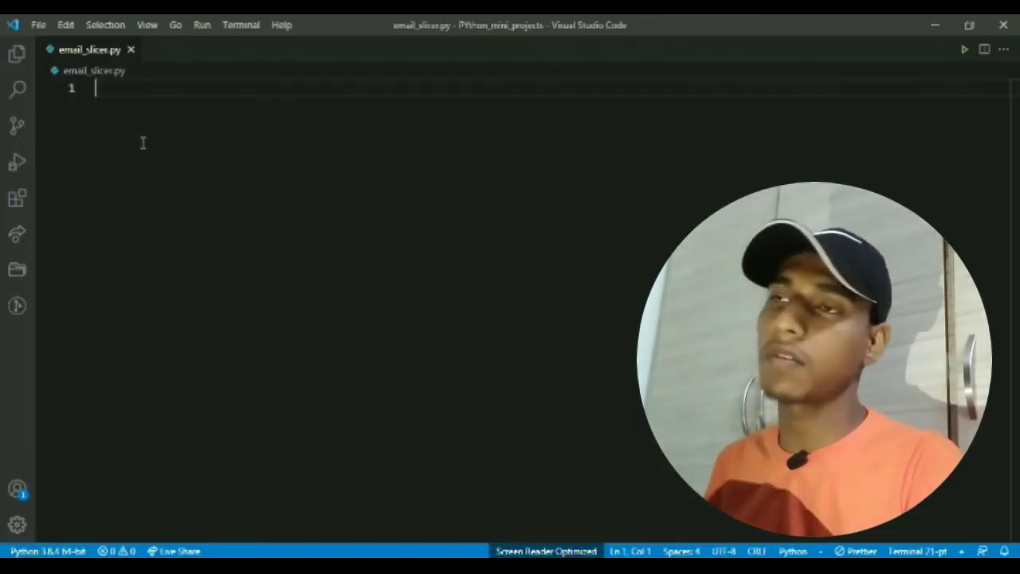
# Add email = input("ENter email:") on line 1 and begin the username line.
pyautogui.write('email = input("ENter email:')
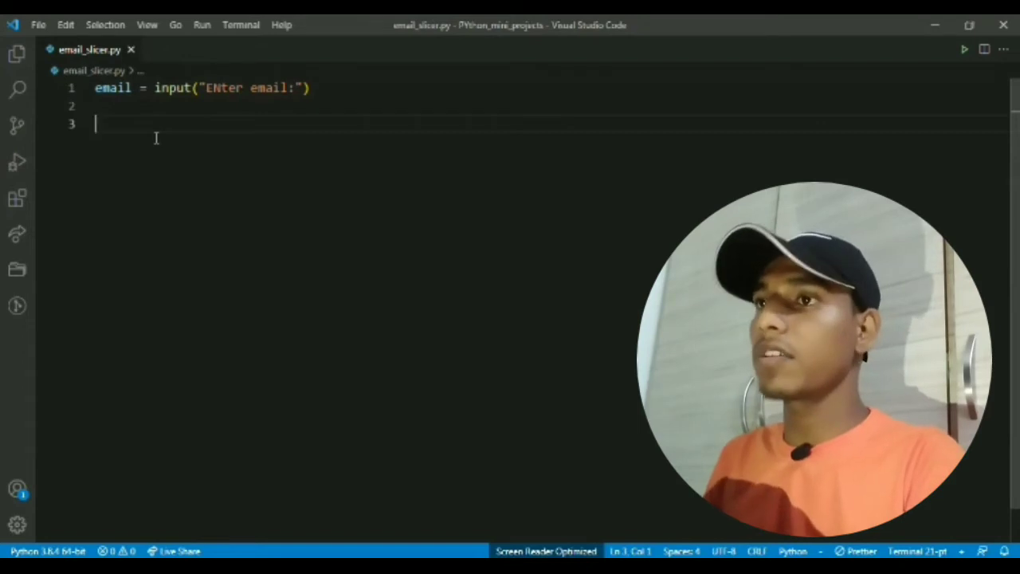
pyautogui.write('username =')
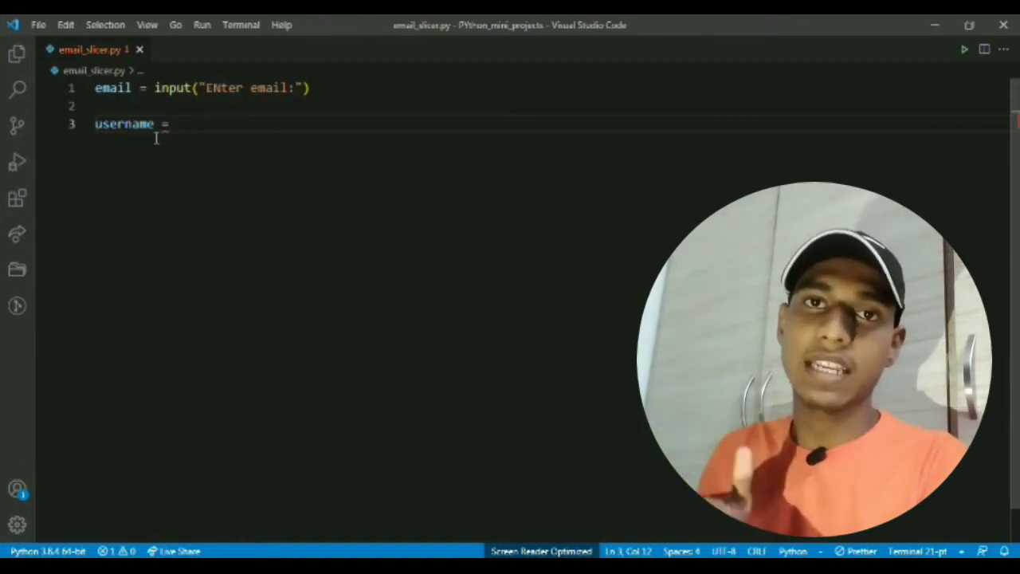
# Write username = email[:email.index('@')] on line 3, slicing before the @.
pyautogui.write('email')
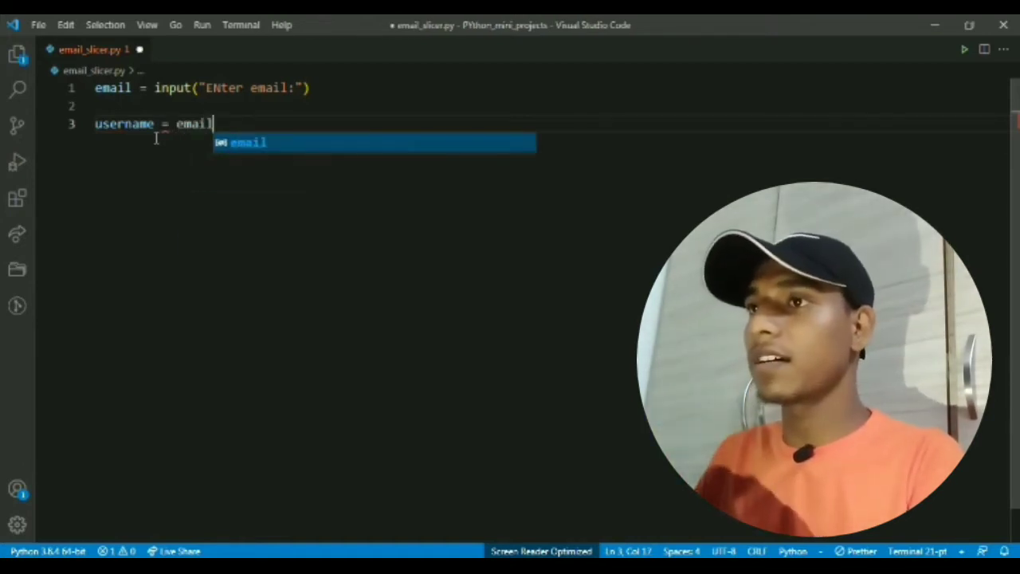
pyautogui.write('[]')
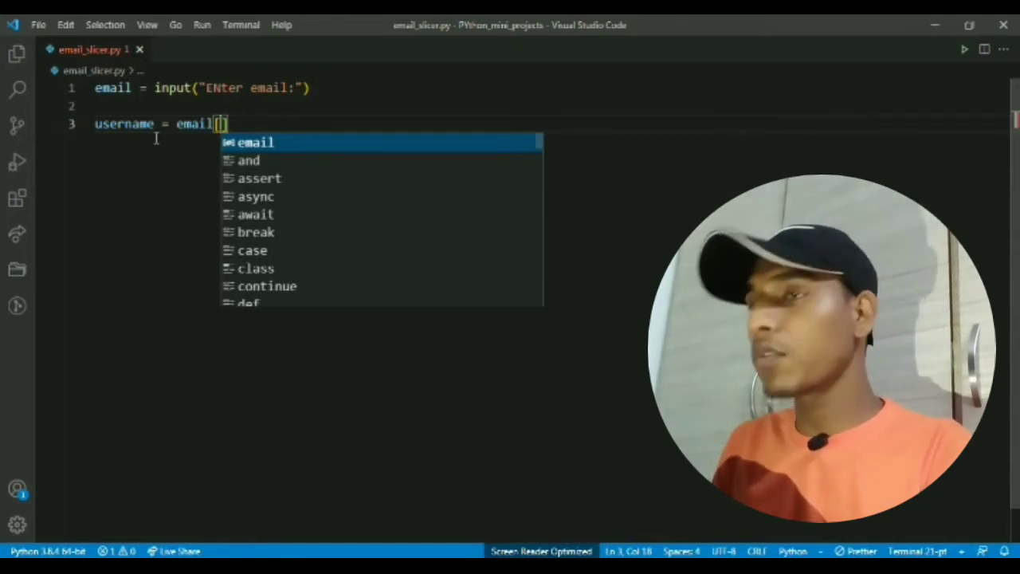
pyautogui.write(':')
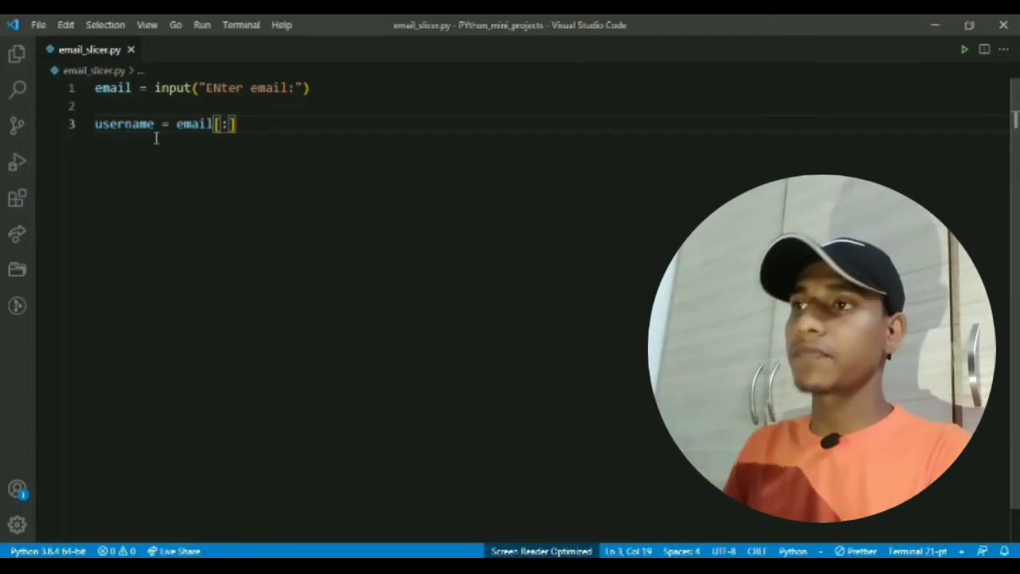
pyautogui.write('e')
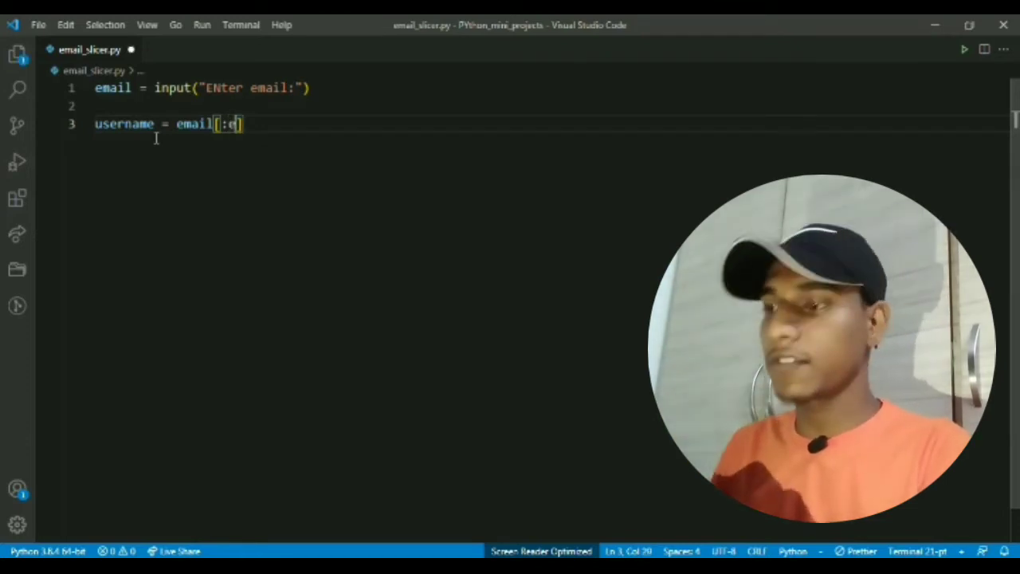
pyautogui.write("email.index('")
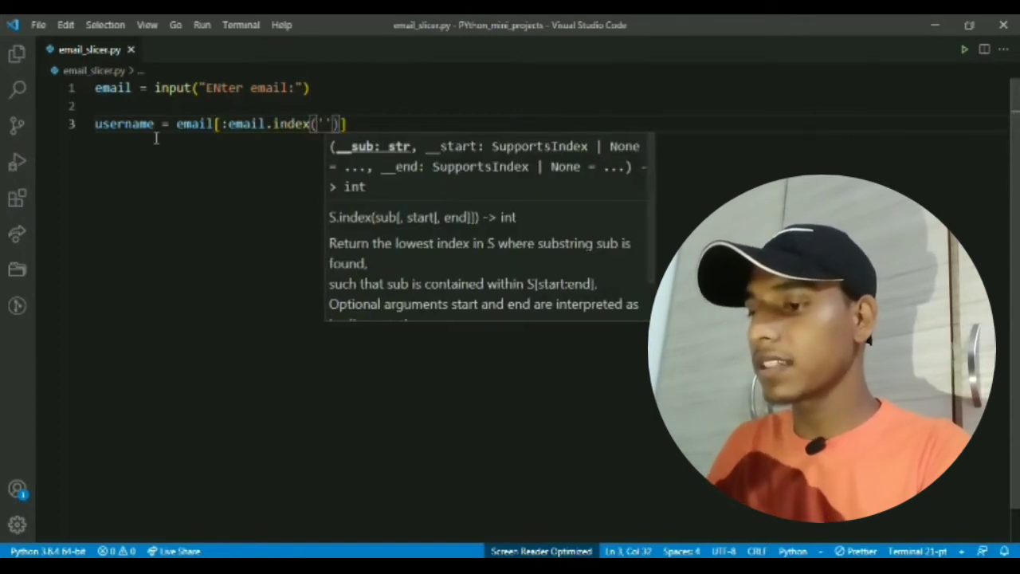
pyautogui.write('@')
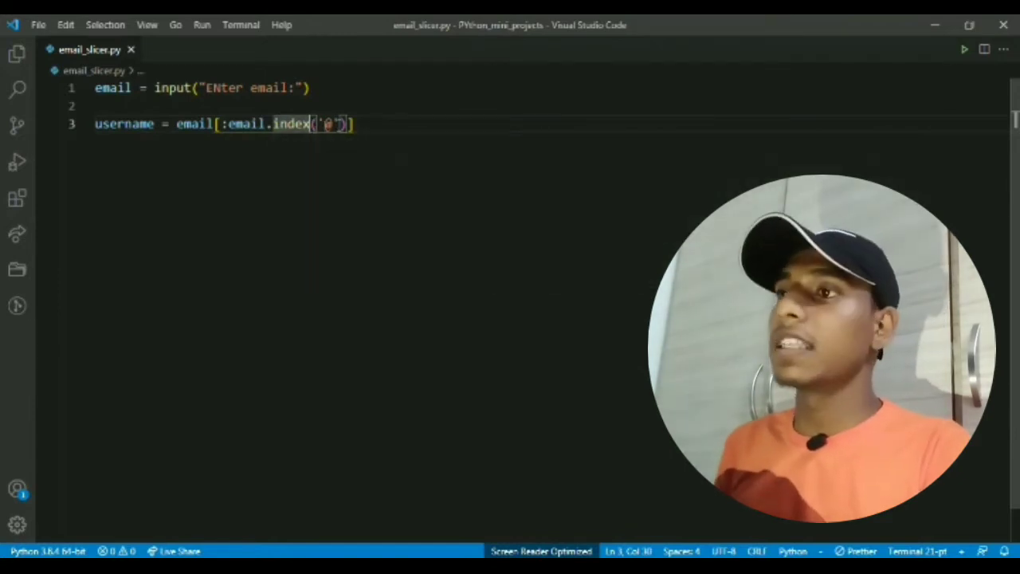
pyautogui.doubleClick(329, 123)
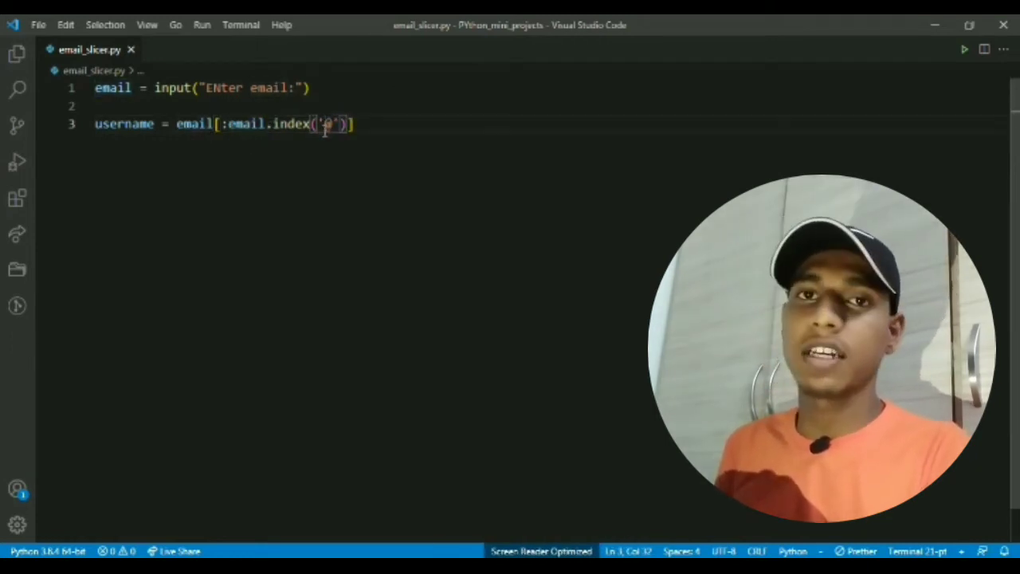
pyautogui.moveTo(323, 123)
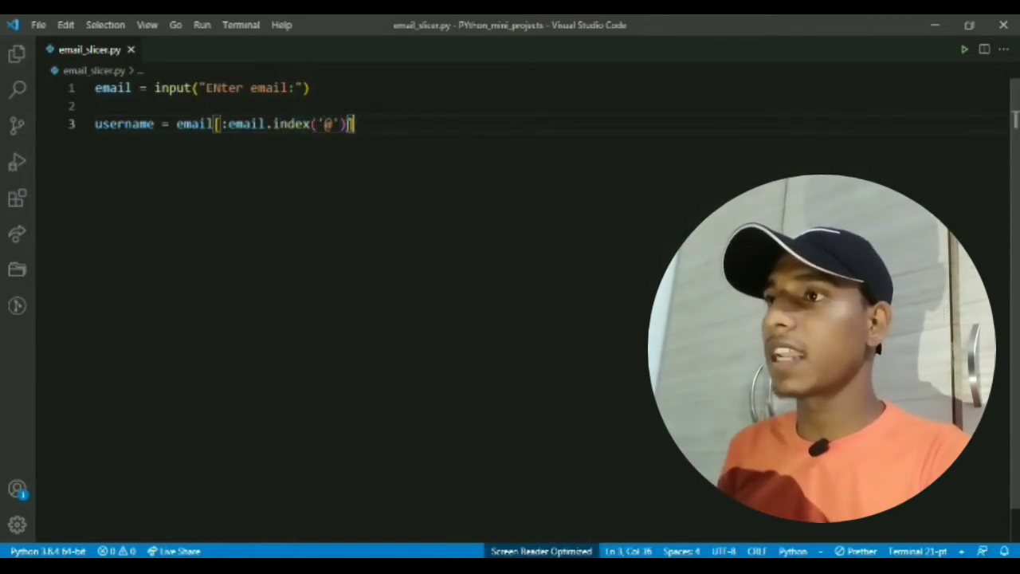
pyautogui.moveTo(347, 124); pyautogui.dragTo(229, 124)
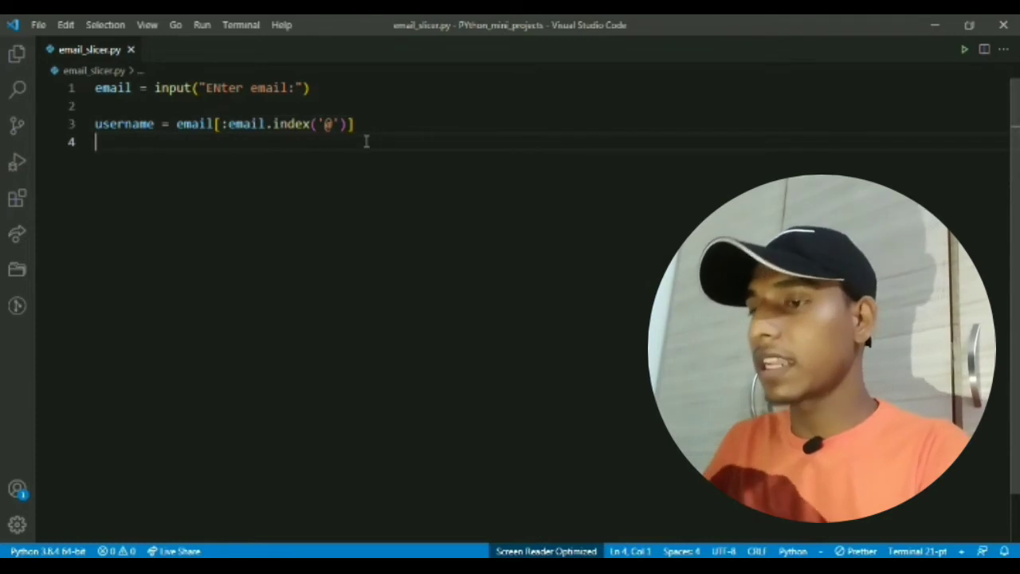
# Write domain = email[email.index('@')+1 : ] on line 4, slicing after the @.
pyautogui.write('domain =')
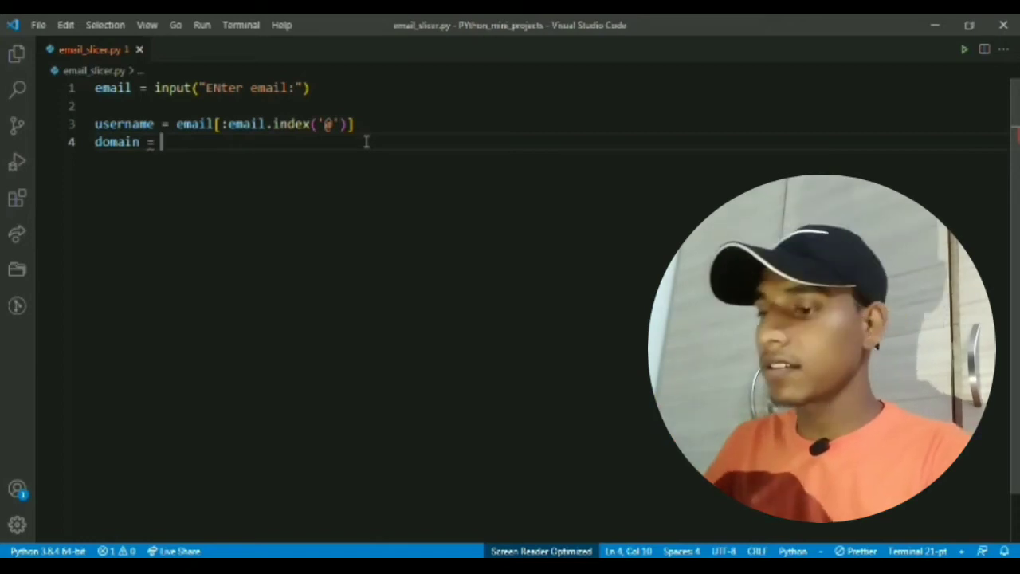
pyautogui.write('email[')
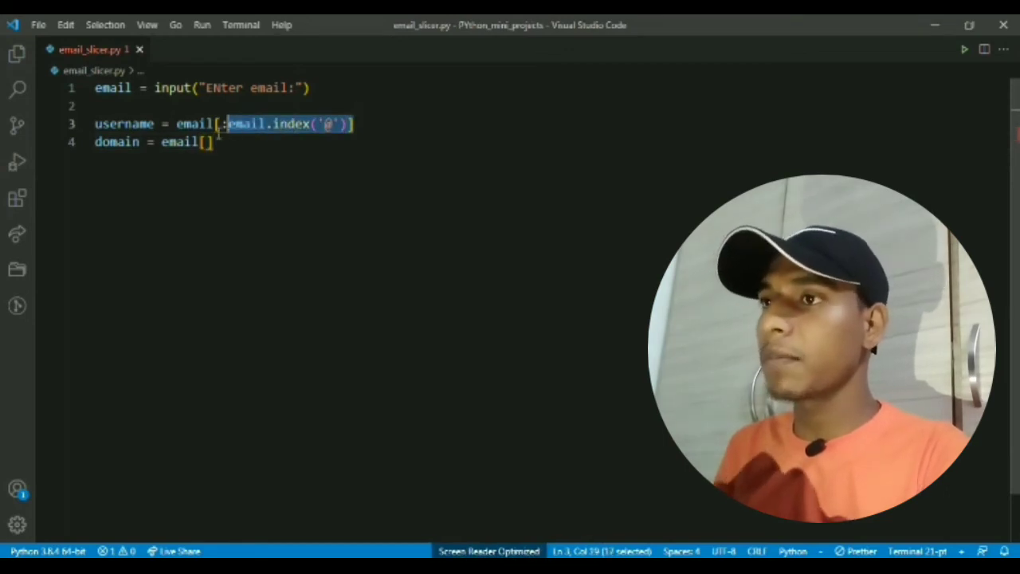
pyautogui.write("email.index('@')")
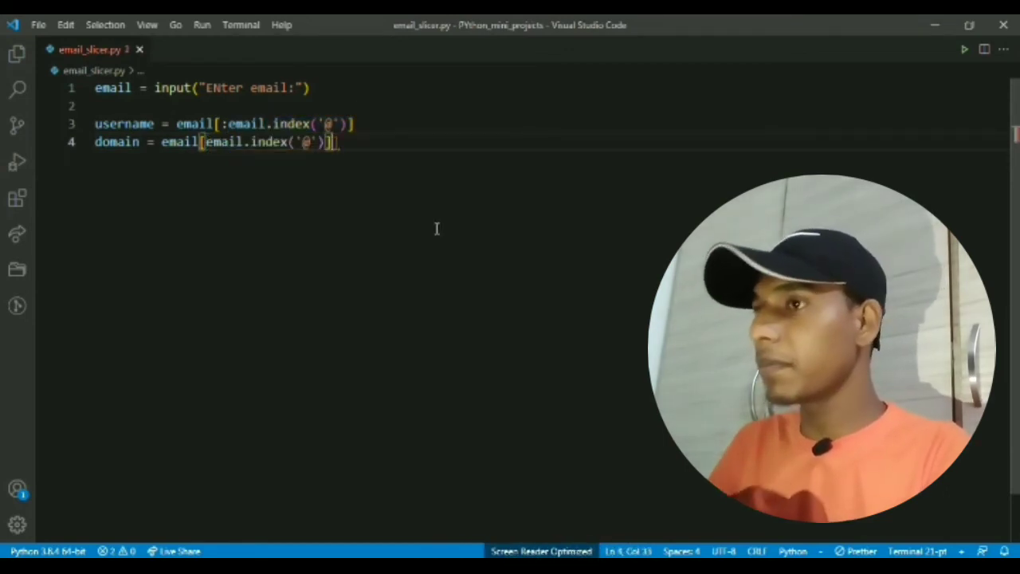
pyautogui.write('+ 1')
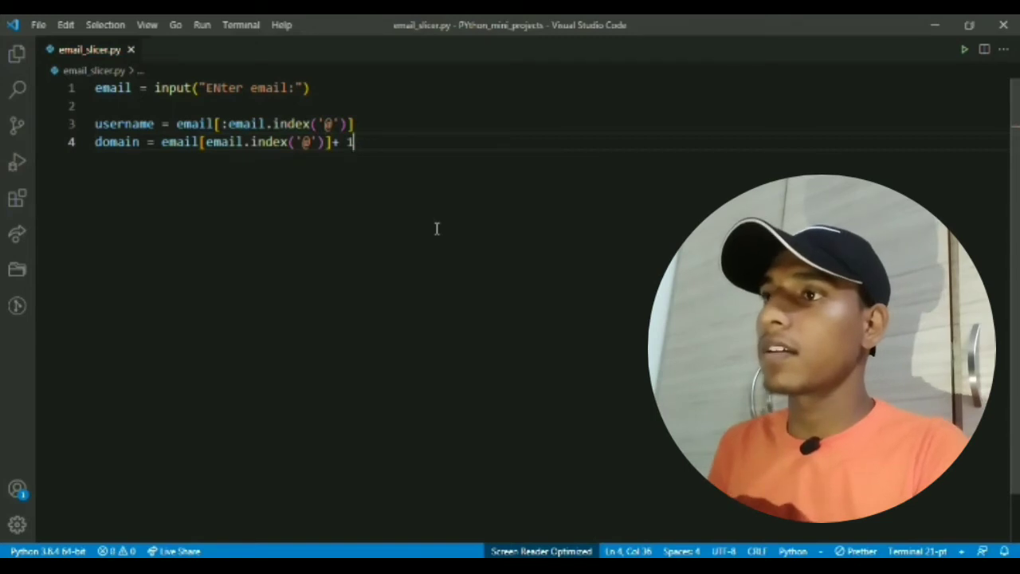
pyautogui.press('BackSpace')
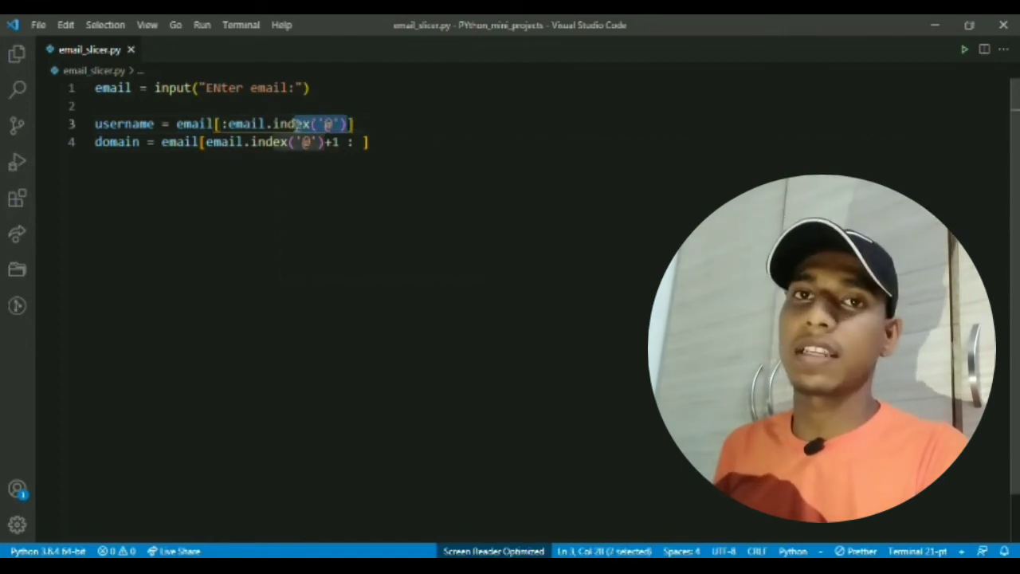
pyautogui.doubleClick(123, 123)
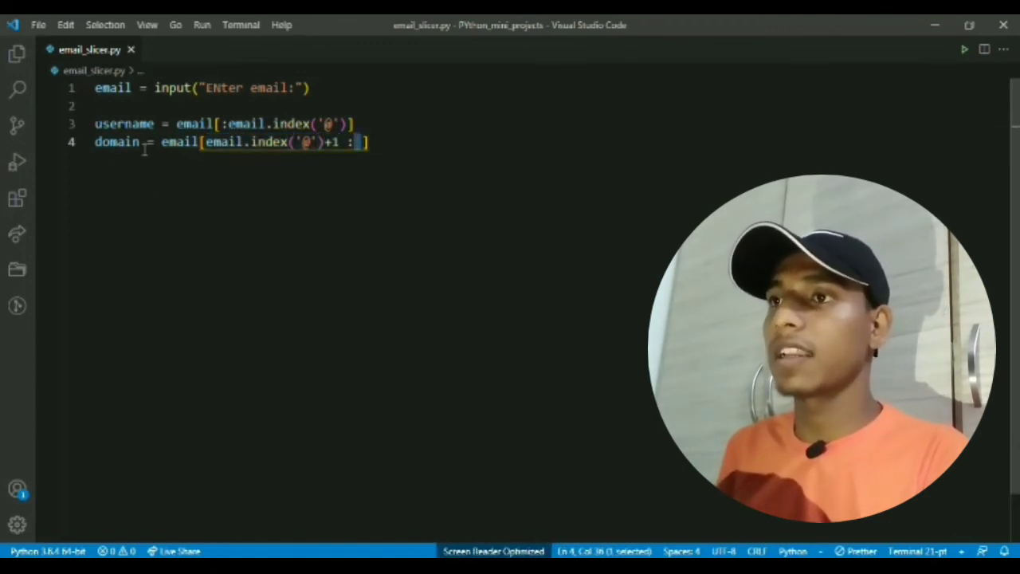
pyautogui.press('Return')
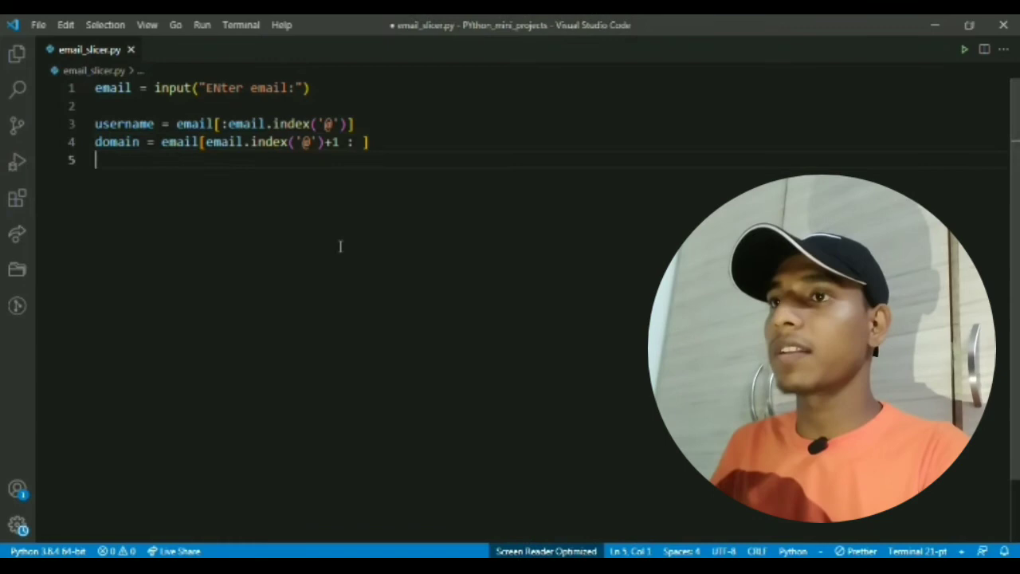
# Add print(f"Username :{username}, domain:{domain}") as the output line.
pyautogui.write('print()')
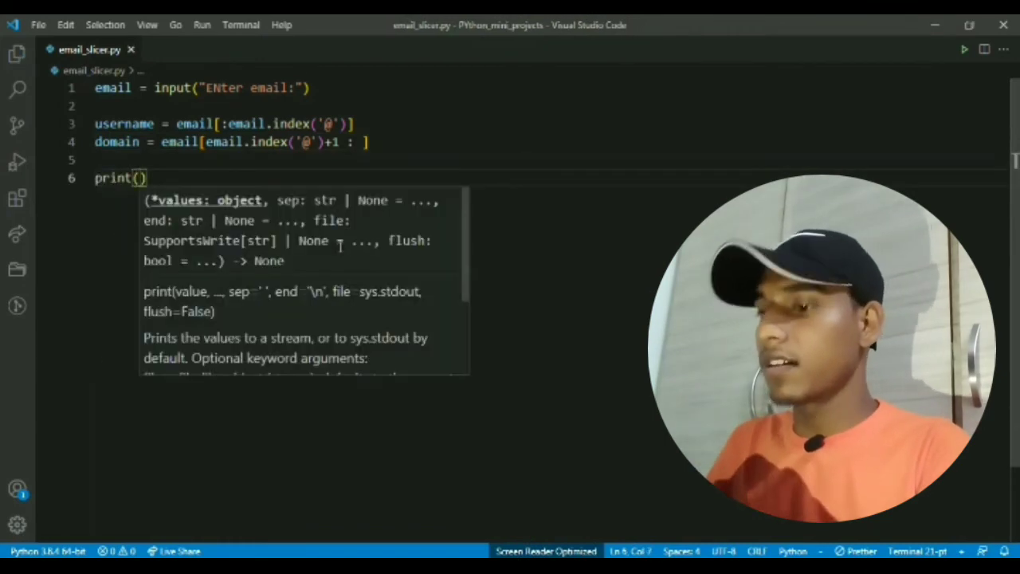
pyautogui.write('f""')
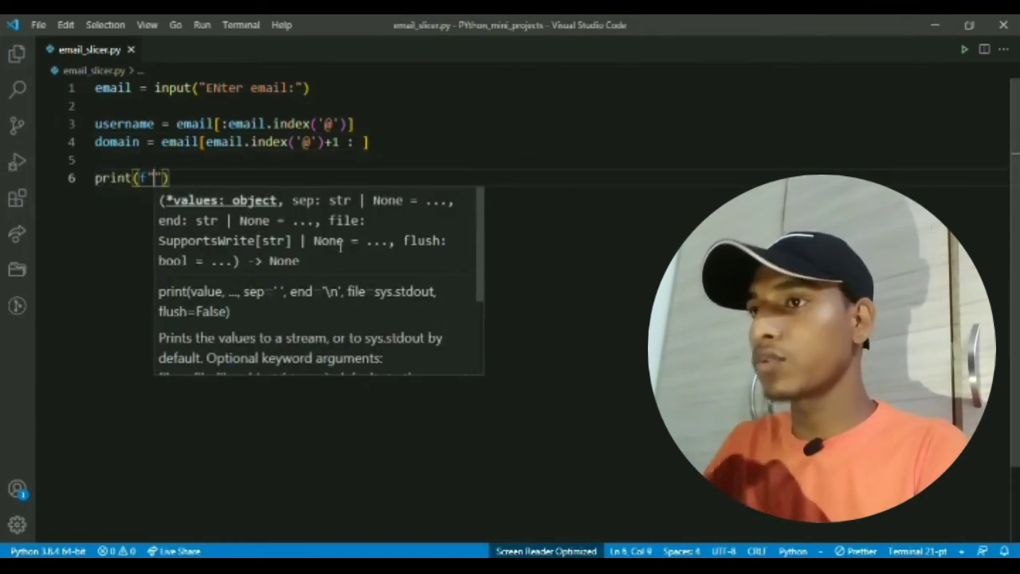
pyautogui.write('Username :')
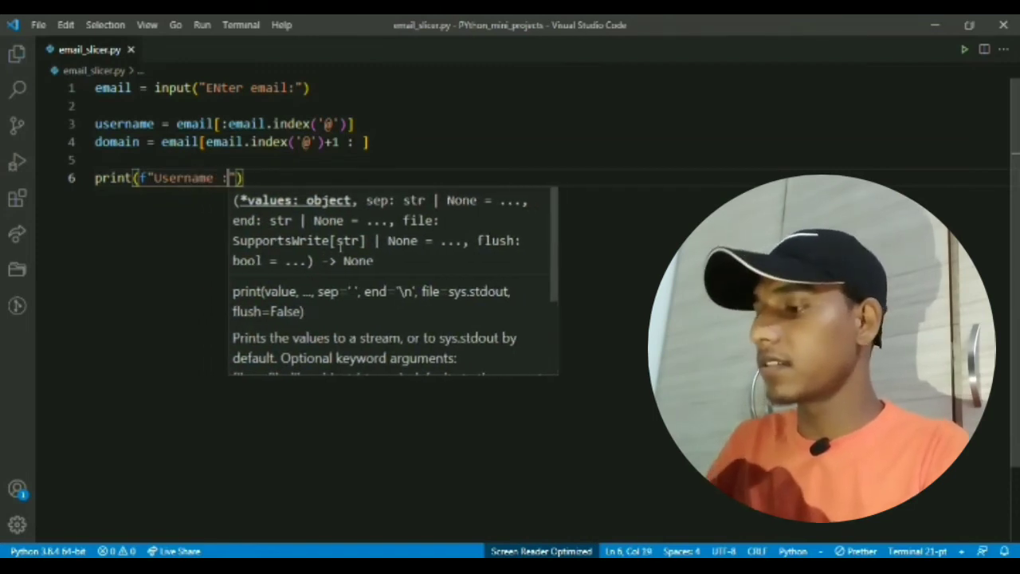
pyautogui.write('{}')
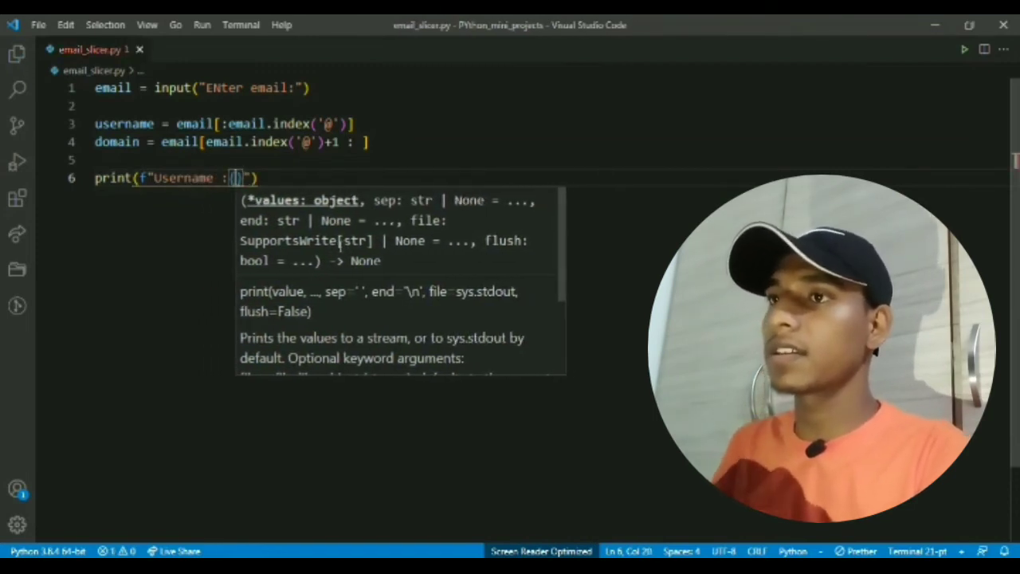
pyautogui.write('username')
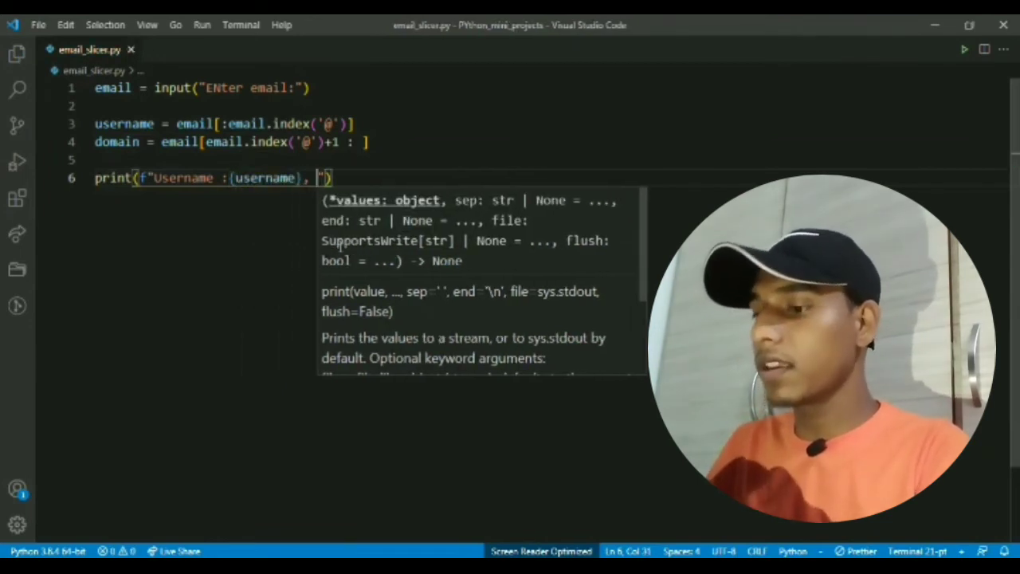
pyautogui.write('domain:{')
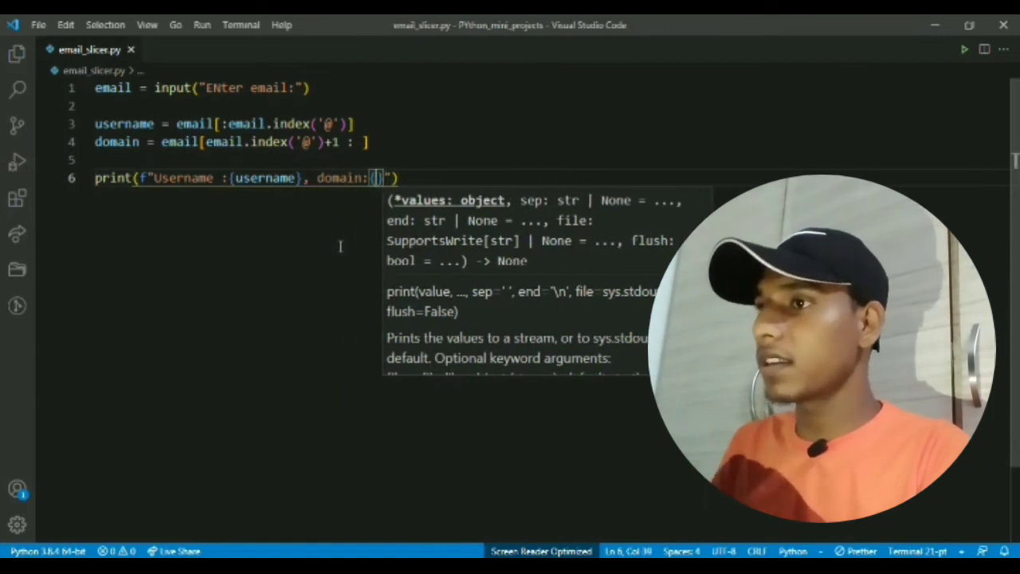
pyautogui.write('domain}')
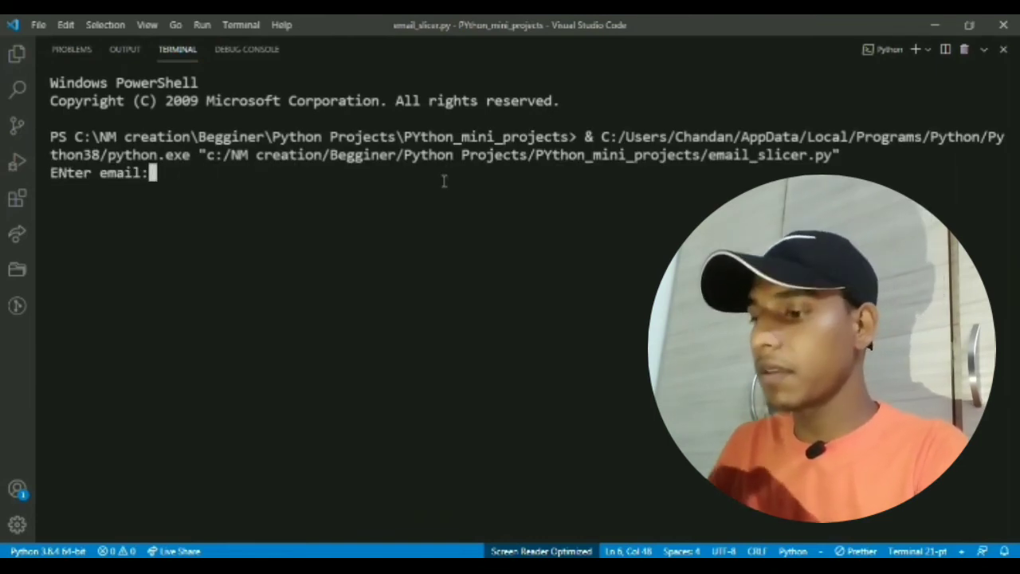
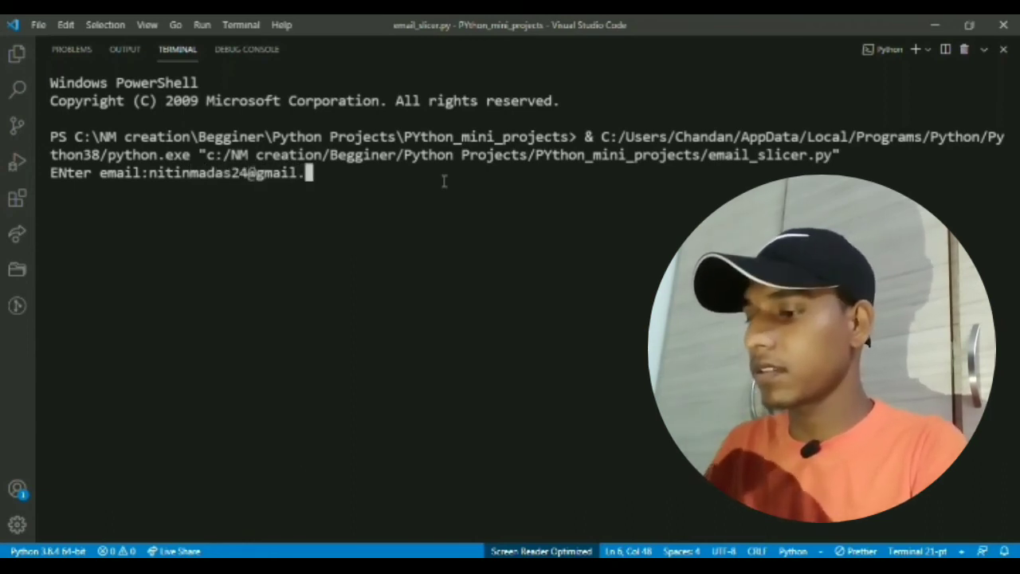
# Enter a sample Gmail address at the terminal prompt to see the split output.
pyautogui.press('Return')
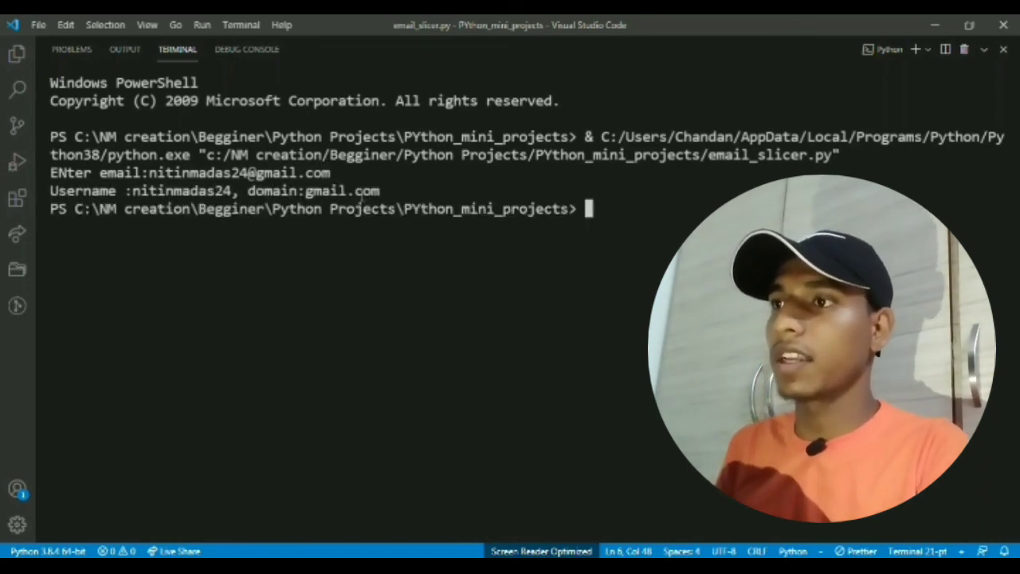